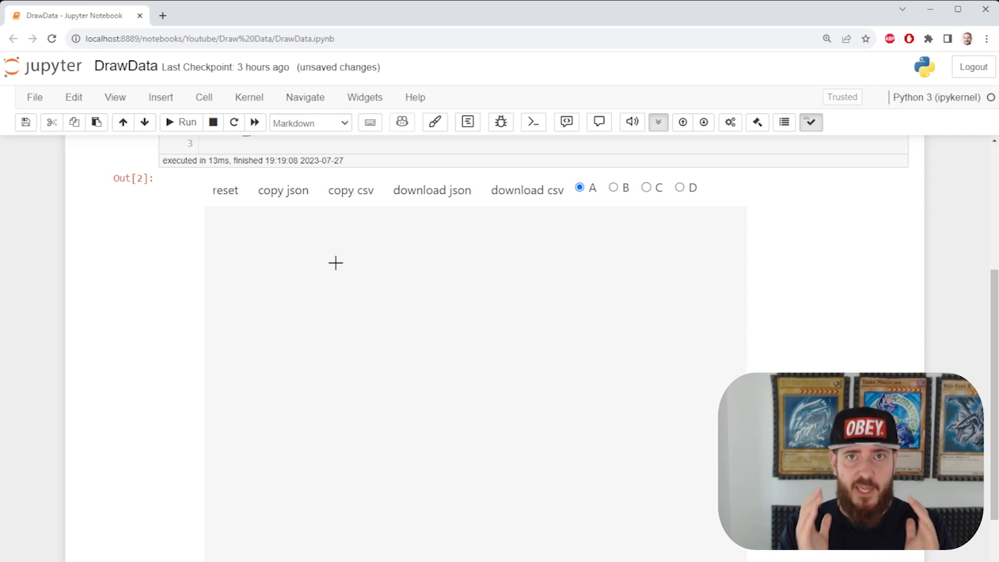
Spray class A points in wavy bands across the draw_scatter canvas.
drag(336, 262, 663, 265)
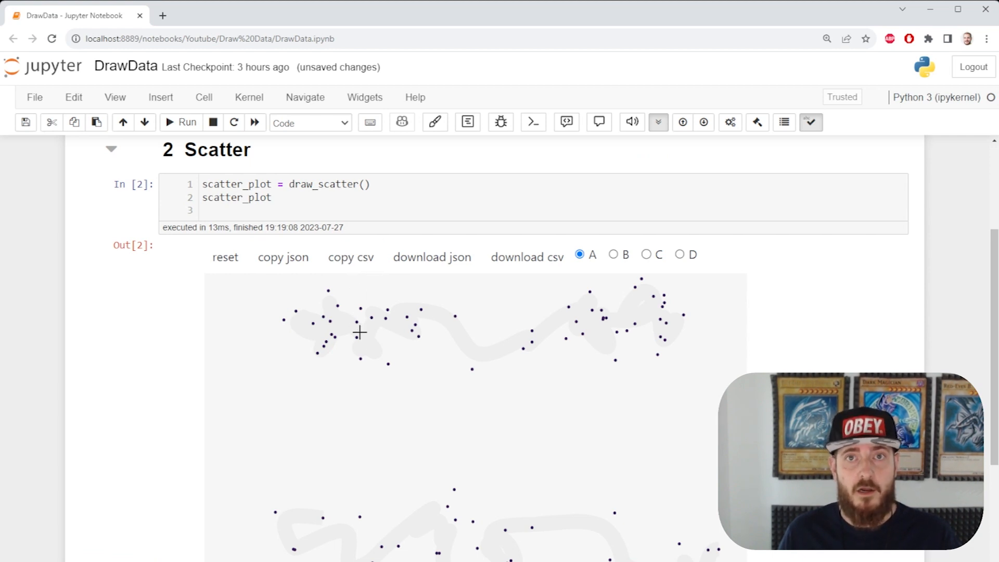
scroll(down, 3)
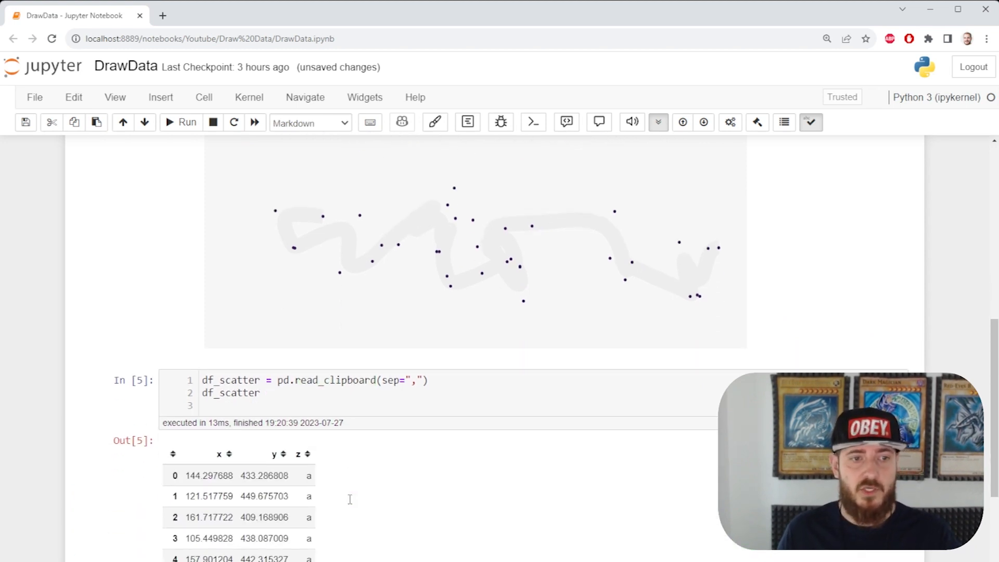
Scroll to view the class B points filling the lower wavy band.
scroll(down, 3)
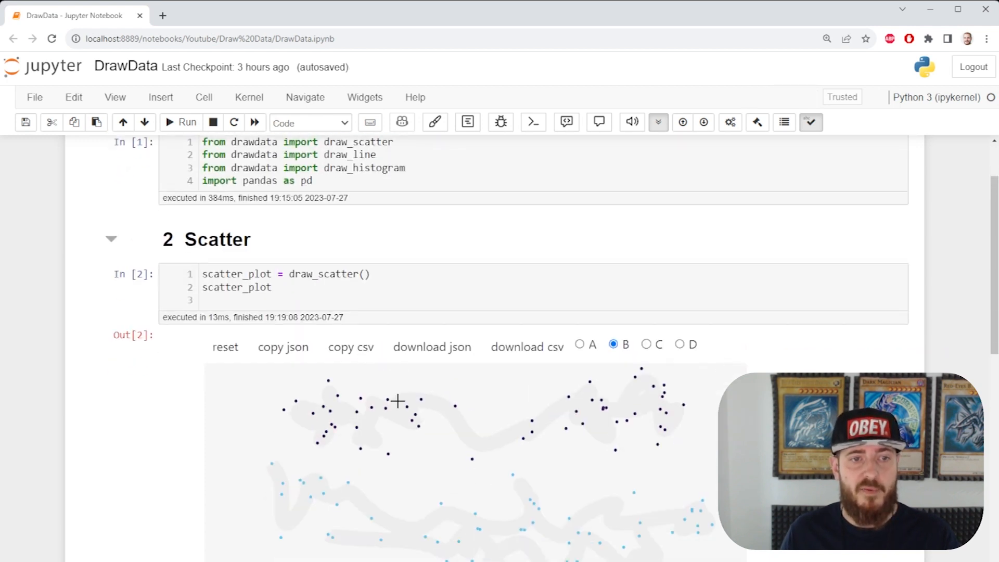
Scroll past the 150-row df_scatter table down to the empty draw_line canvas.
scroll(down, 3)
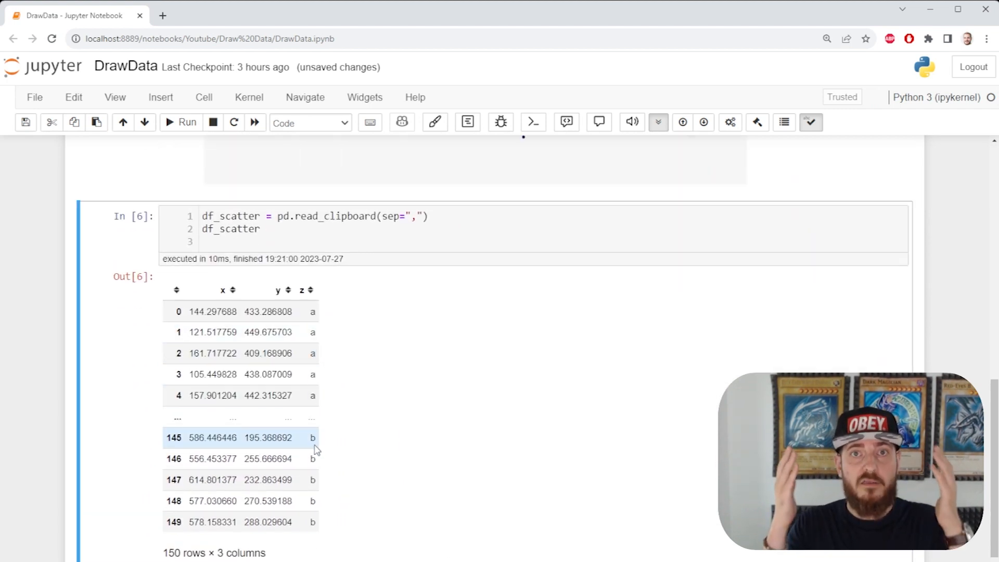
scroll(down, 3)
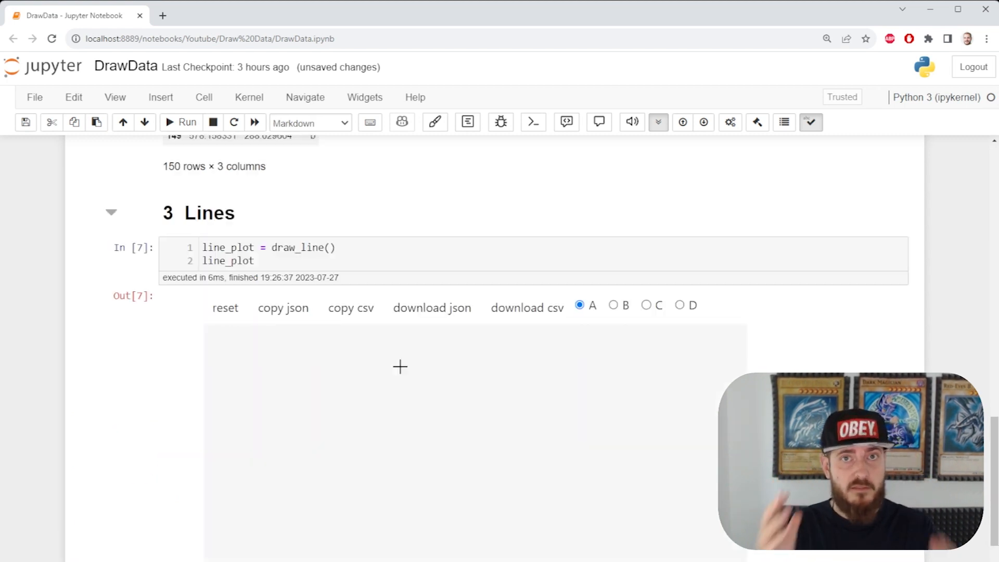
Draw a rising straight line, then a smooth upward curve on the draw_line canvas.
click(187, 122)
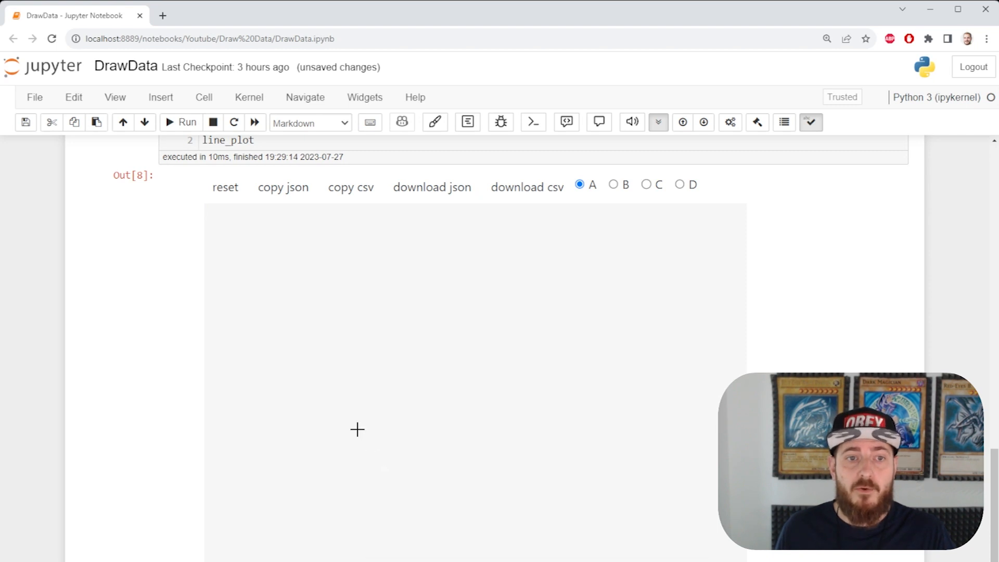
drag(246, 541, 429, 459)
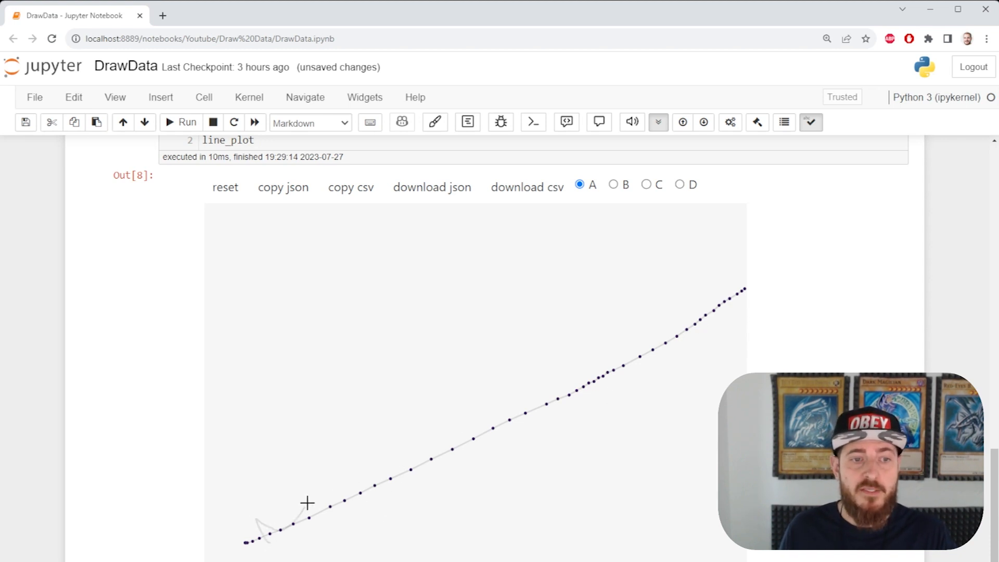
drag(309, 504, 745, 287)
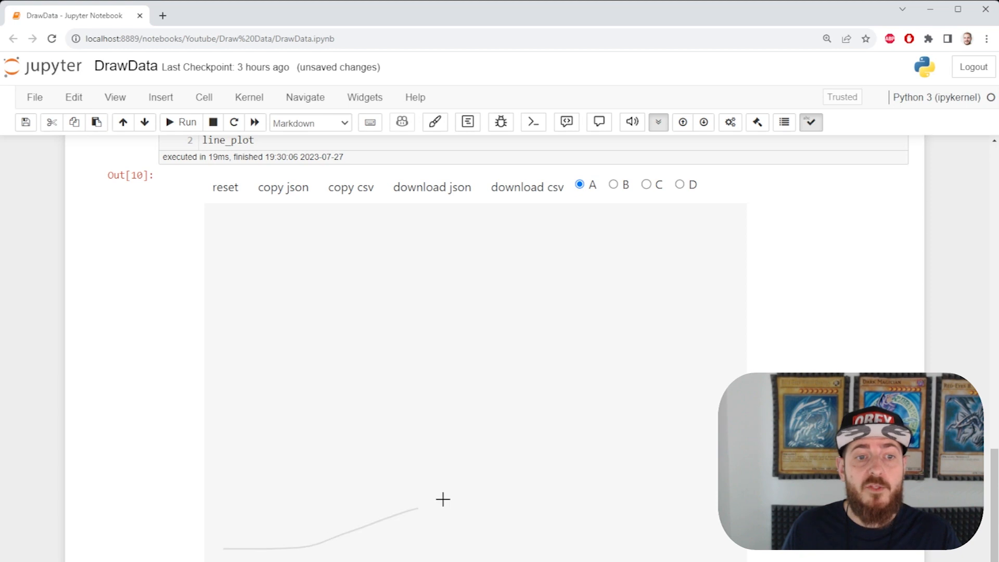
drag(441, 500, 632, 475)
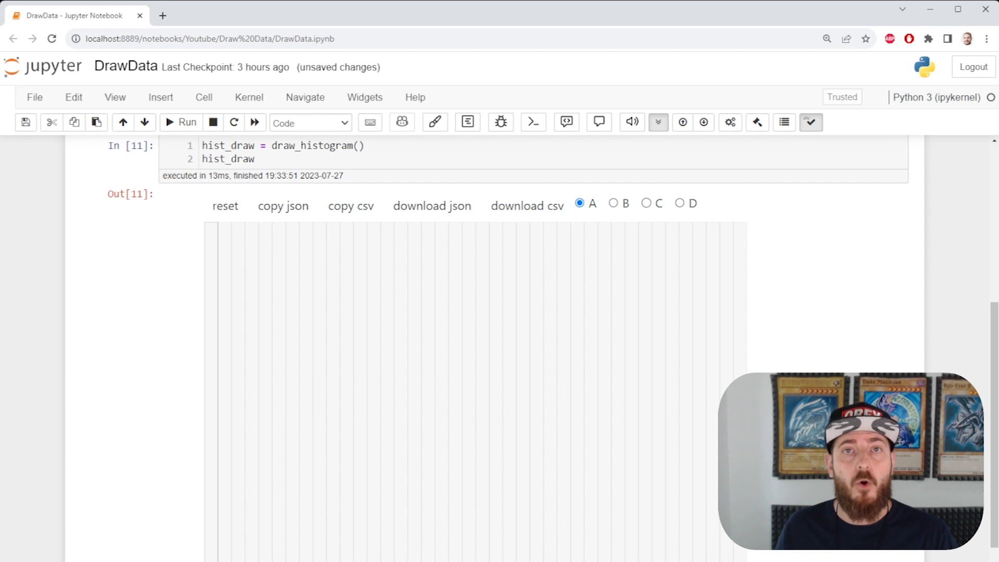
Draw a bell-shaped class A histogram, then switch to class B for the U shape.
drag(216, 561, 392, 370)
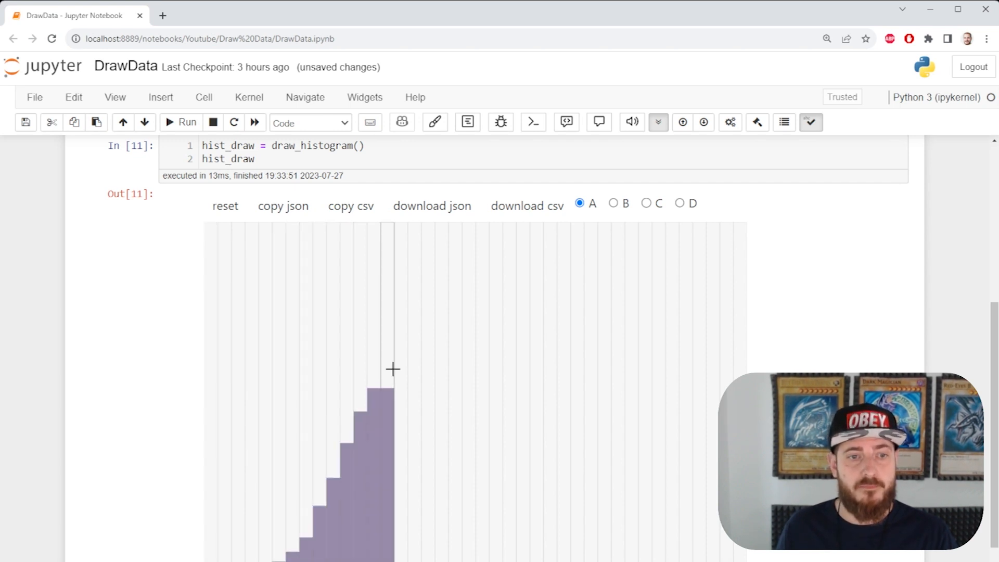
drag(392, 370, 561, 424)
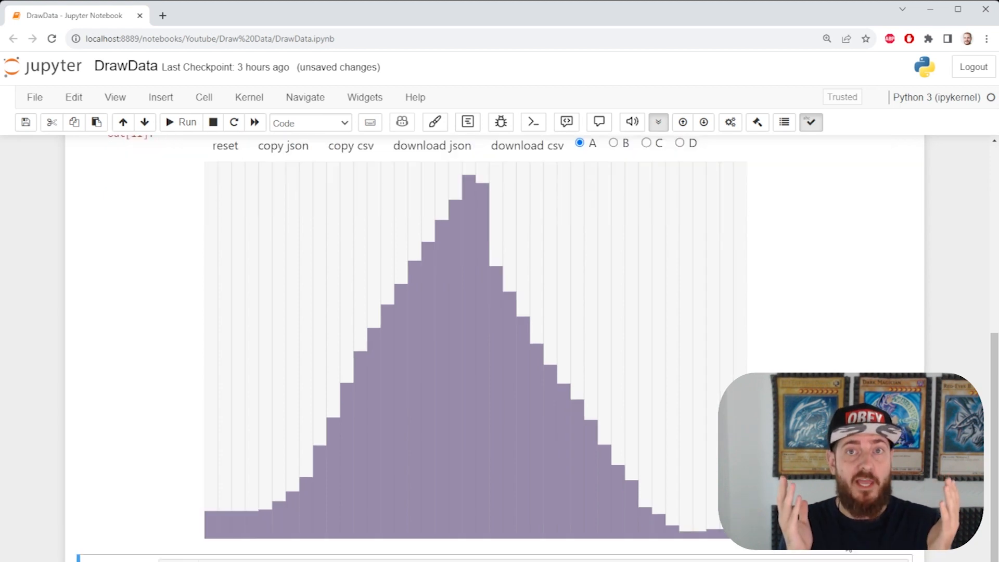
click(613, 142)
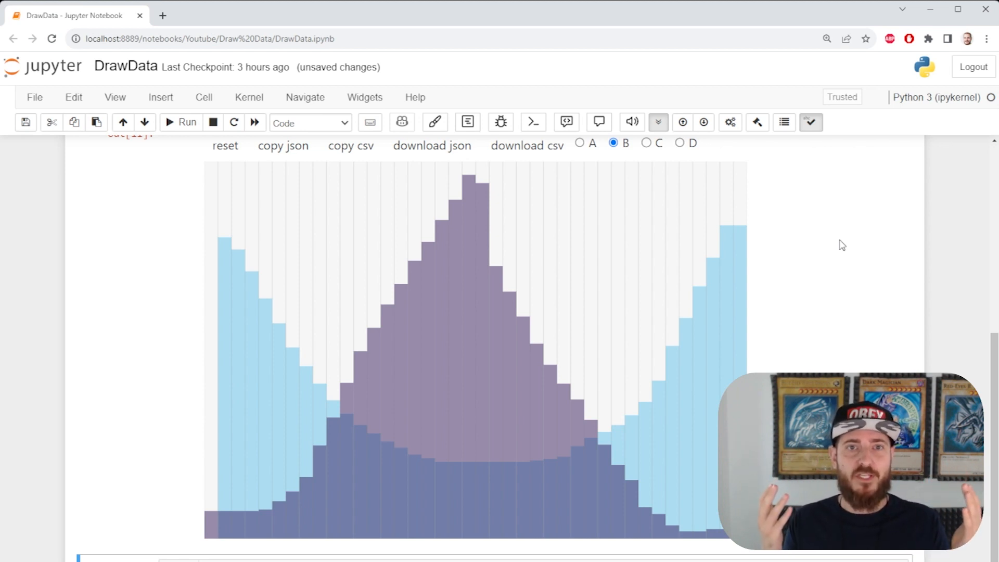
Switch to class D for spiky bars, then class C for a broad distribution.
click(680, 142)
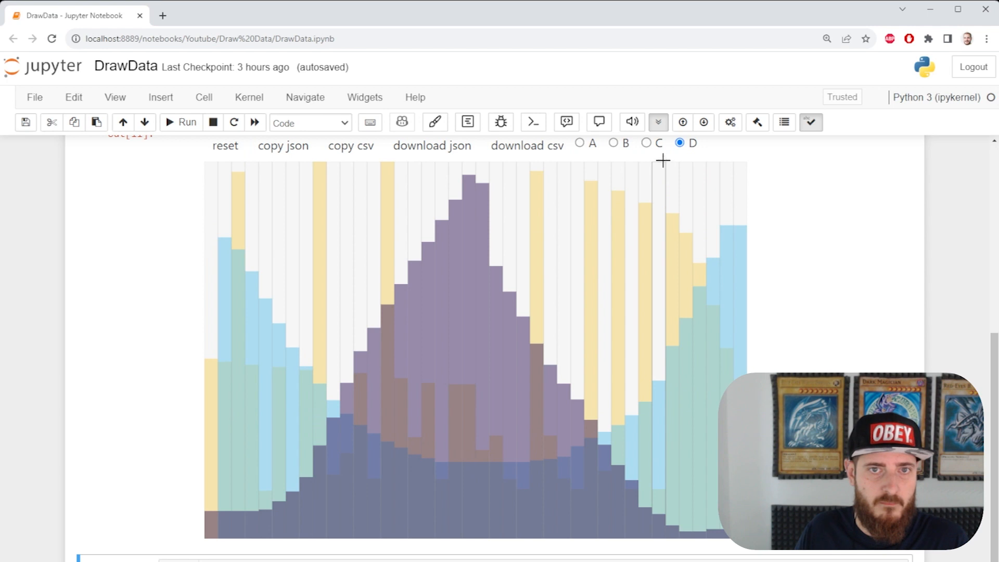
click(647, 143)
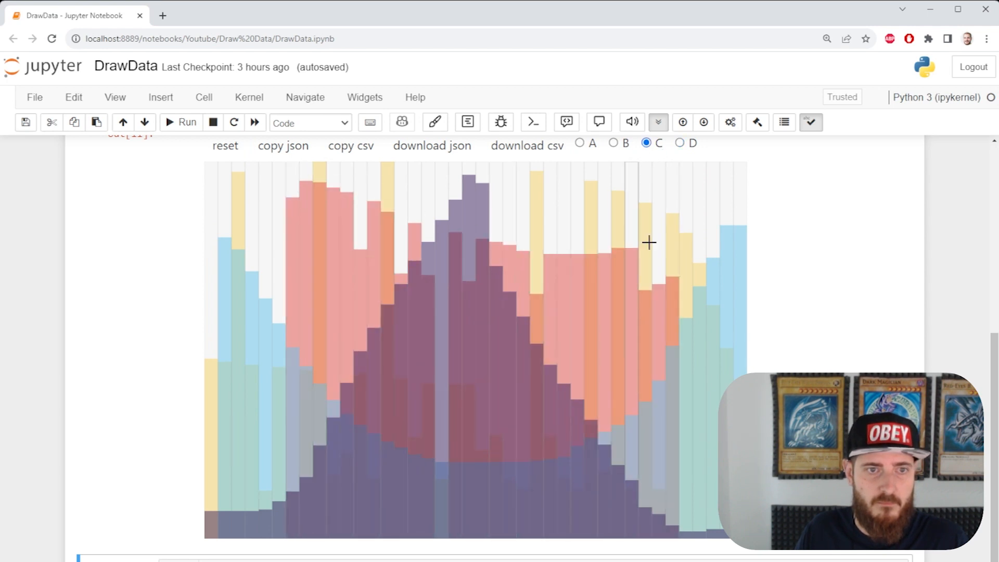